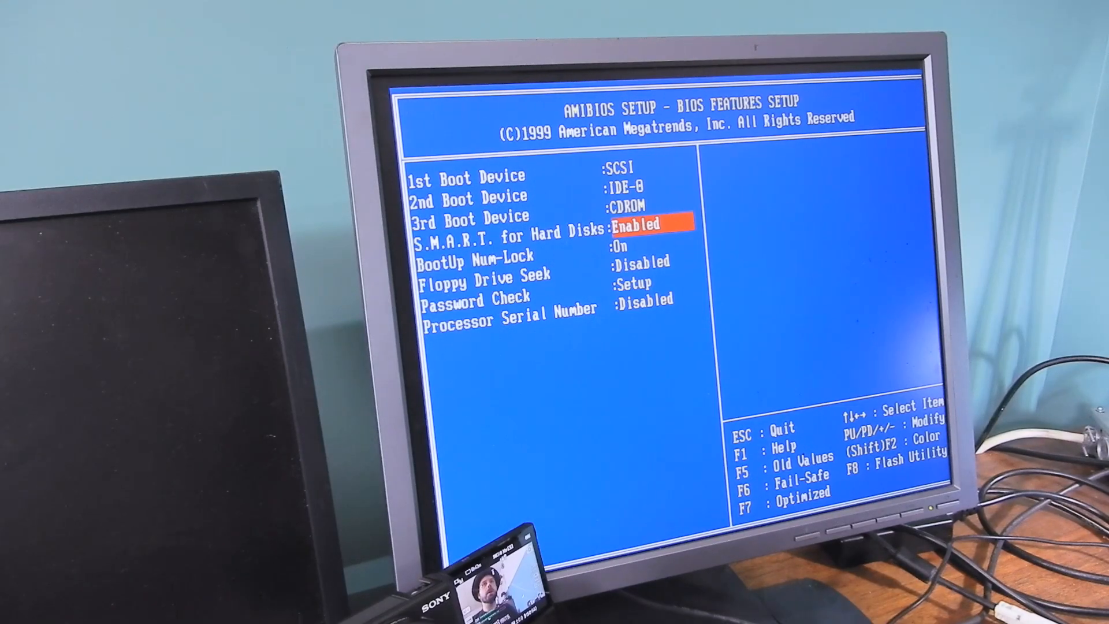
Move from BIOS Features through Chipset Features to the Integrated Peripherals page.
{"action": "key", "text": "down"}
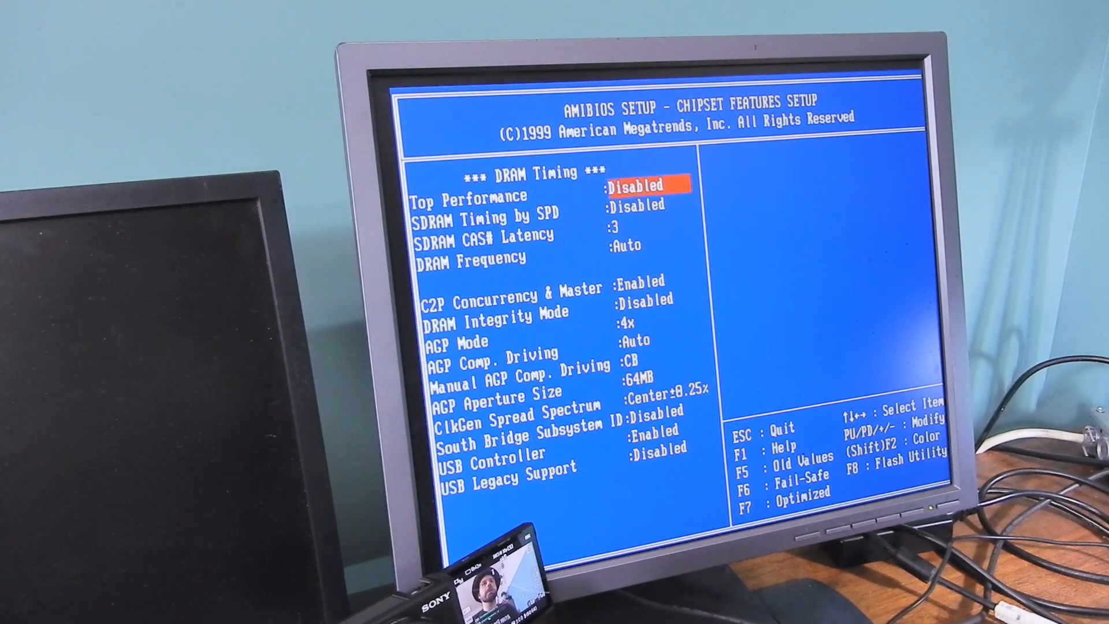
{"action": "key", "text": "down"}
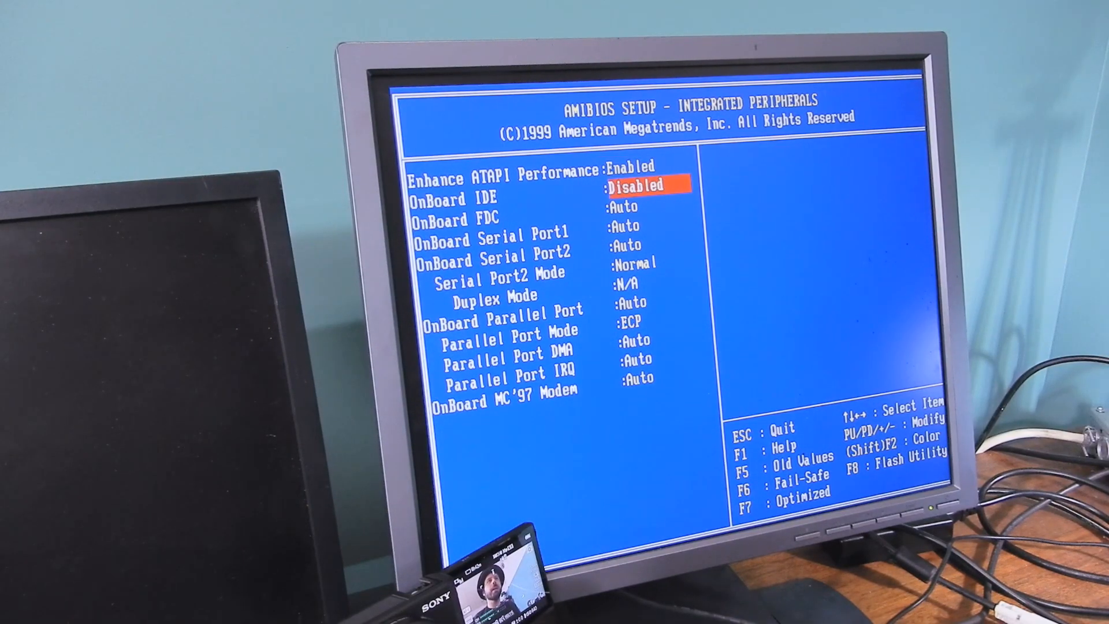
Set OnBoard IDE to Disabled in Integrated Peripherals.
{"action": "key", "text": "down"}
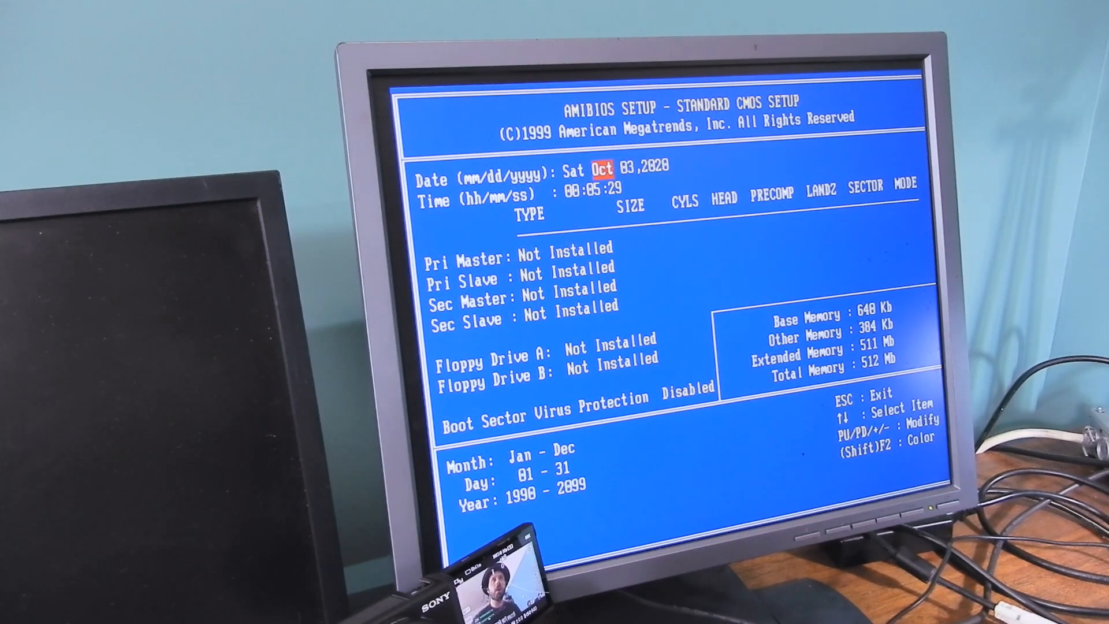
Leave Standard CMOS Setup for the main menu with Save & Exit Setup selected.
{"action": "key", "text": "Escape"}
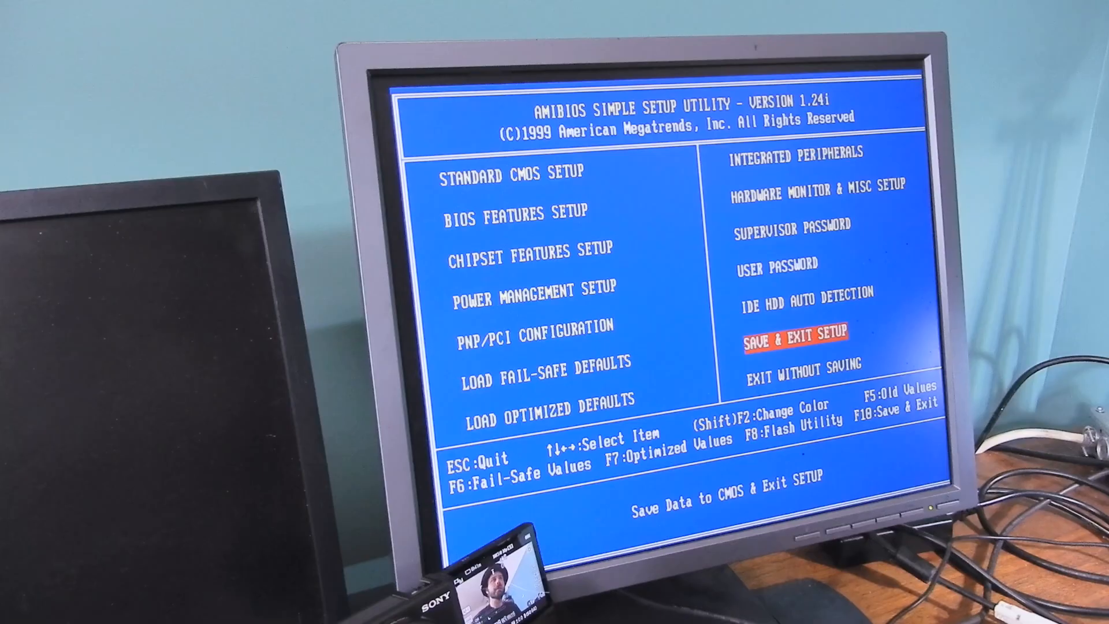